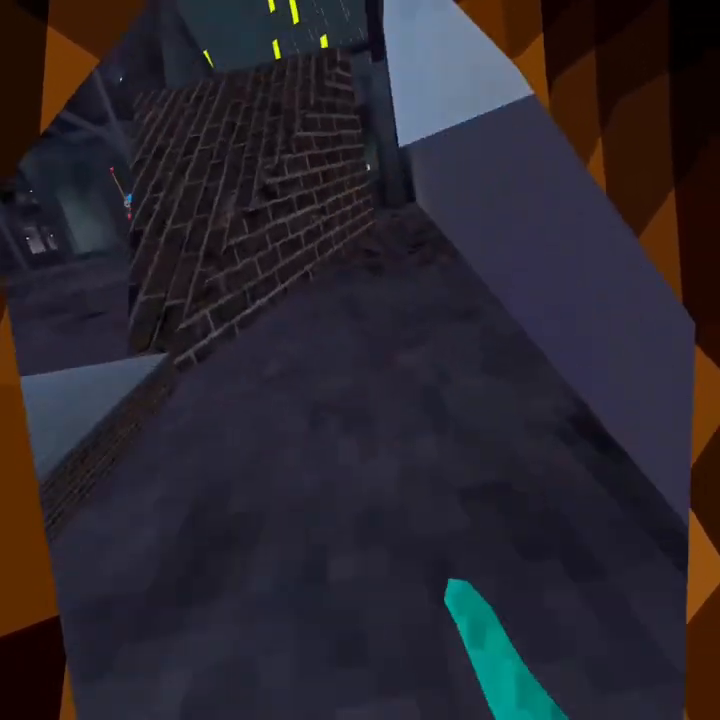
mouse_move(360, 360)
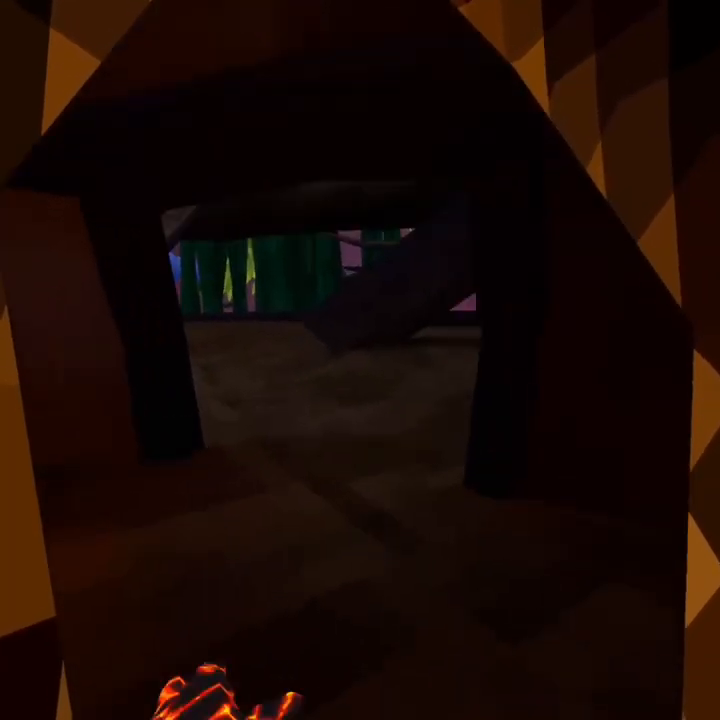
mouse_move(360, 360)
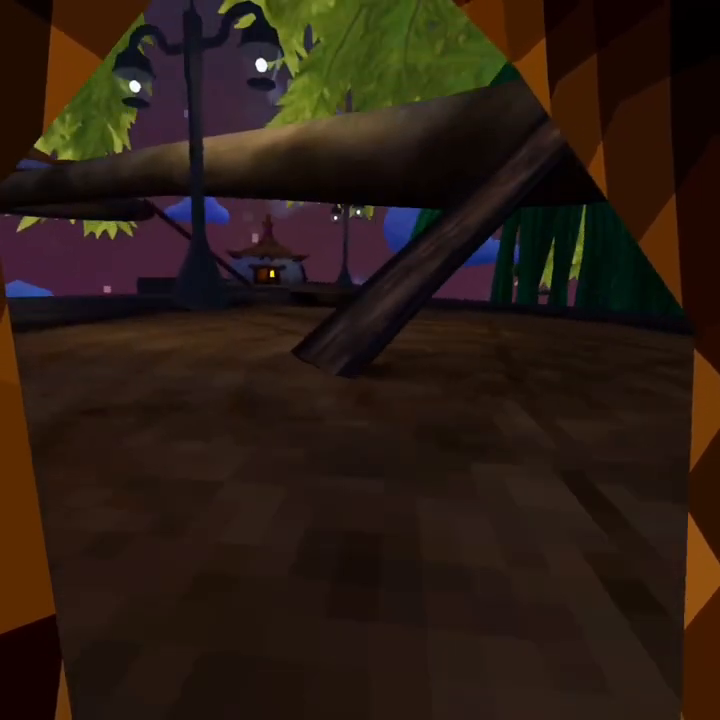
mouse_move(360, 360)
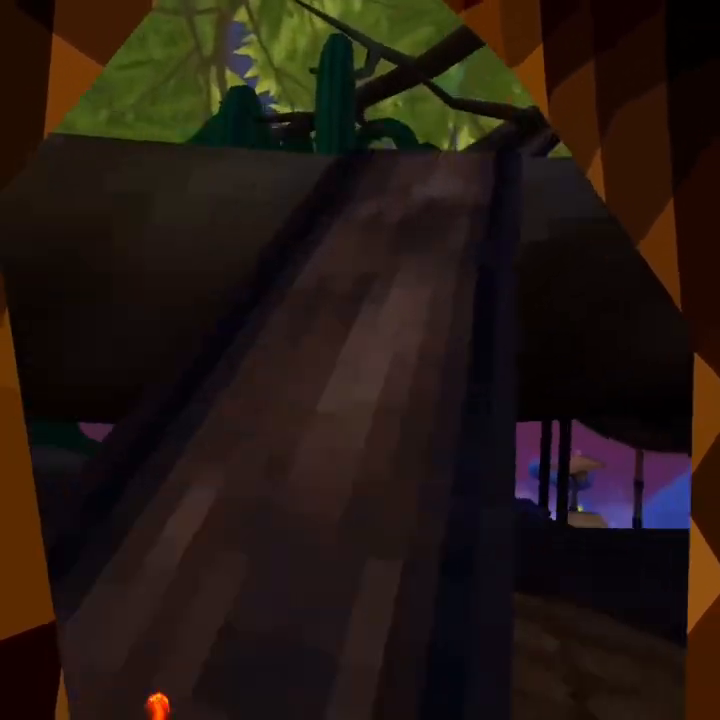
mouse_move(360, 360)
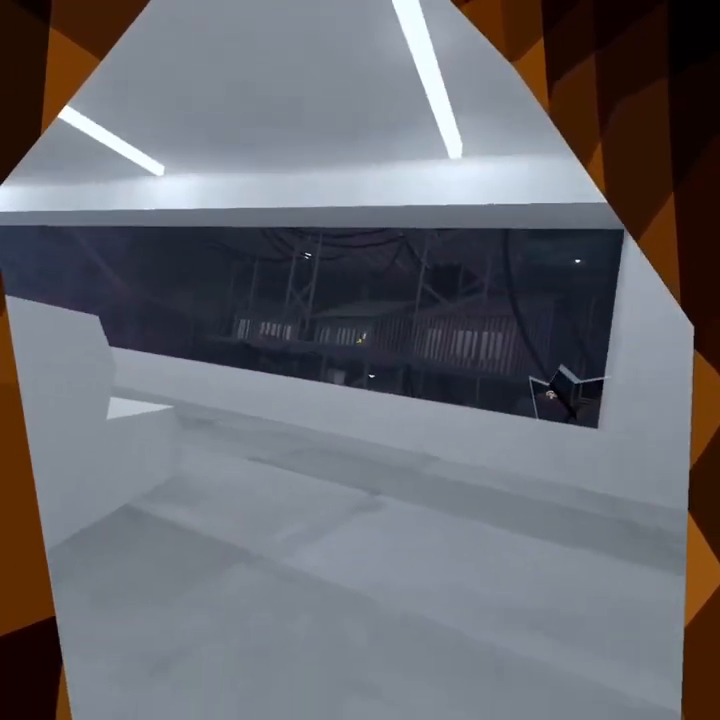
mouse_move(360, 360)
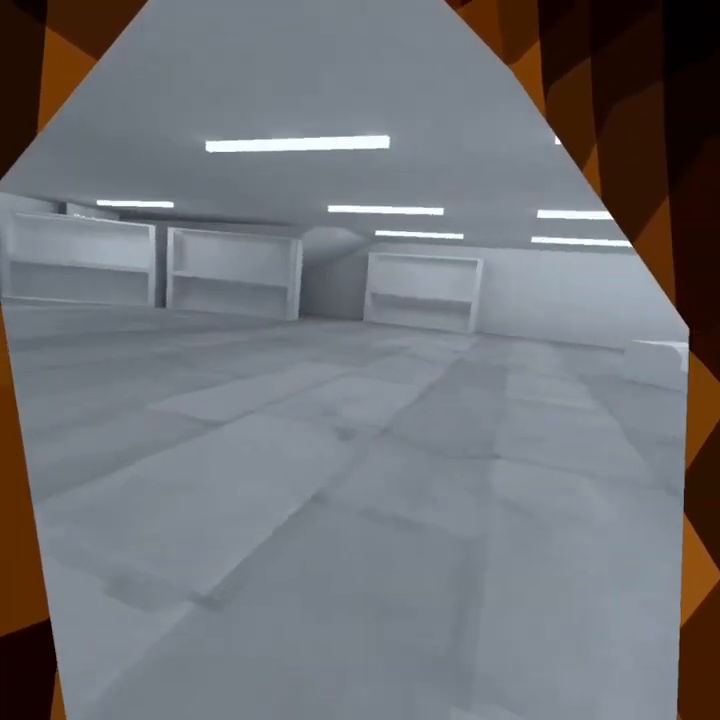